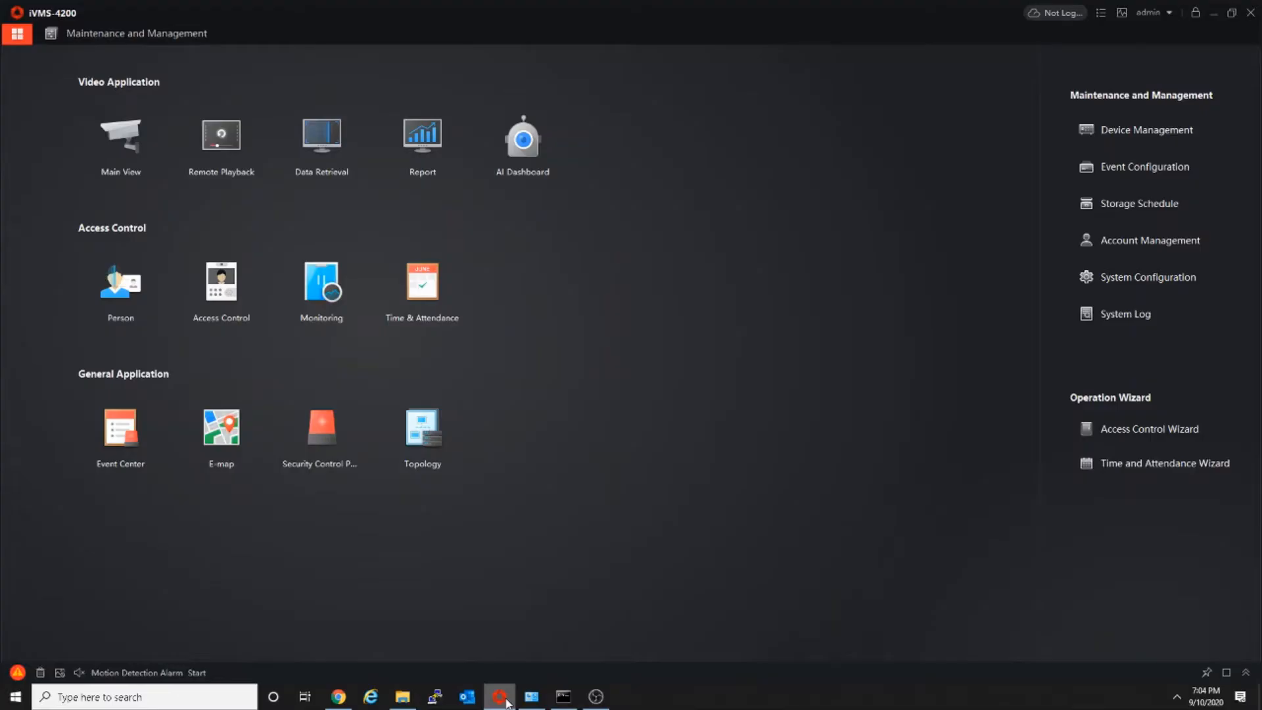
mouse_move(1100, 146)
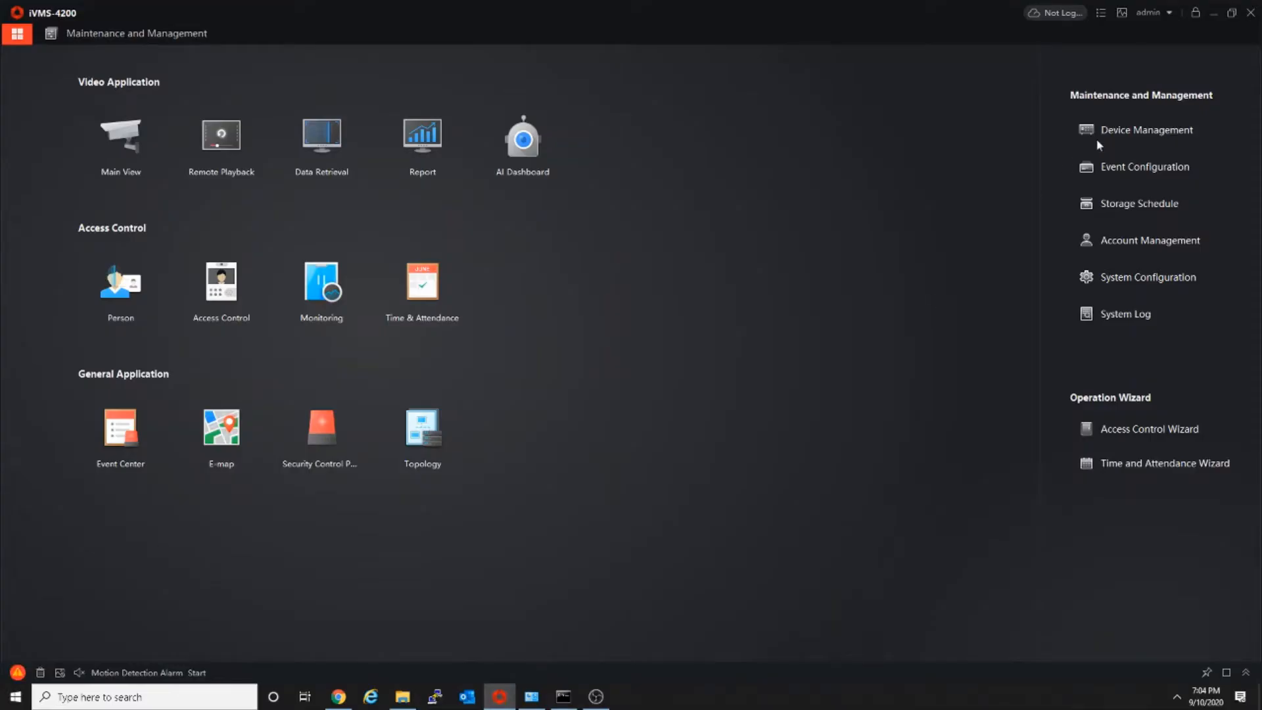
Step: Enter Device Management, listing the nine devices discovered online on the network
click(1147, 130)
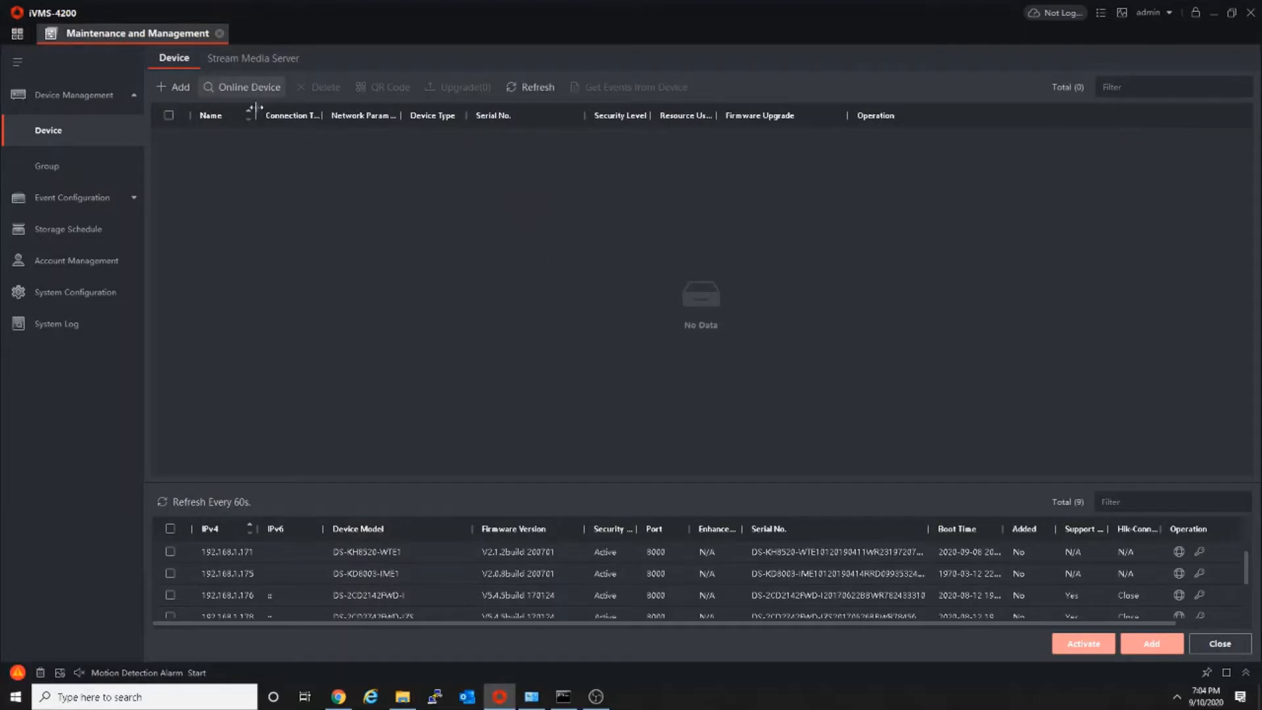
Step: Select the DS-KD8003-IME1 door station at 192.168.1.175 and start adding it
click(170, 574)
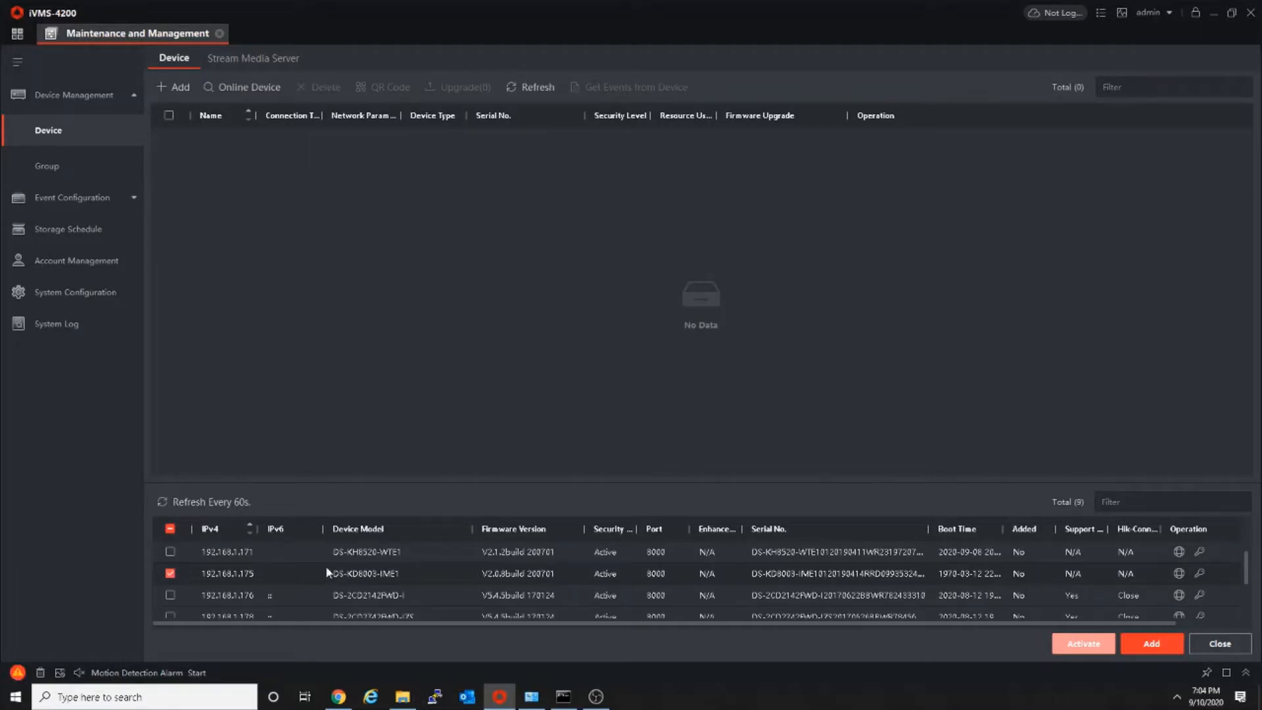
mouse_move(371, 582)
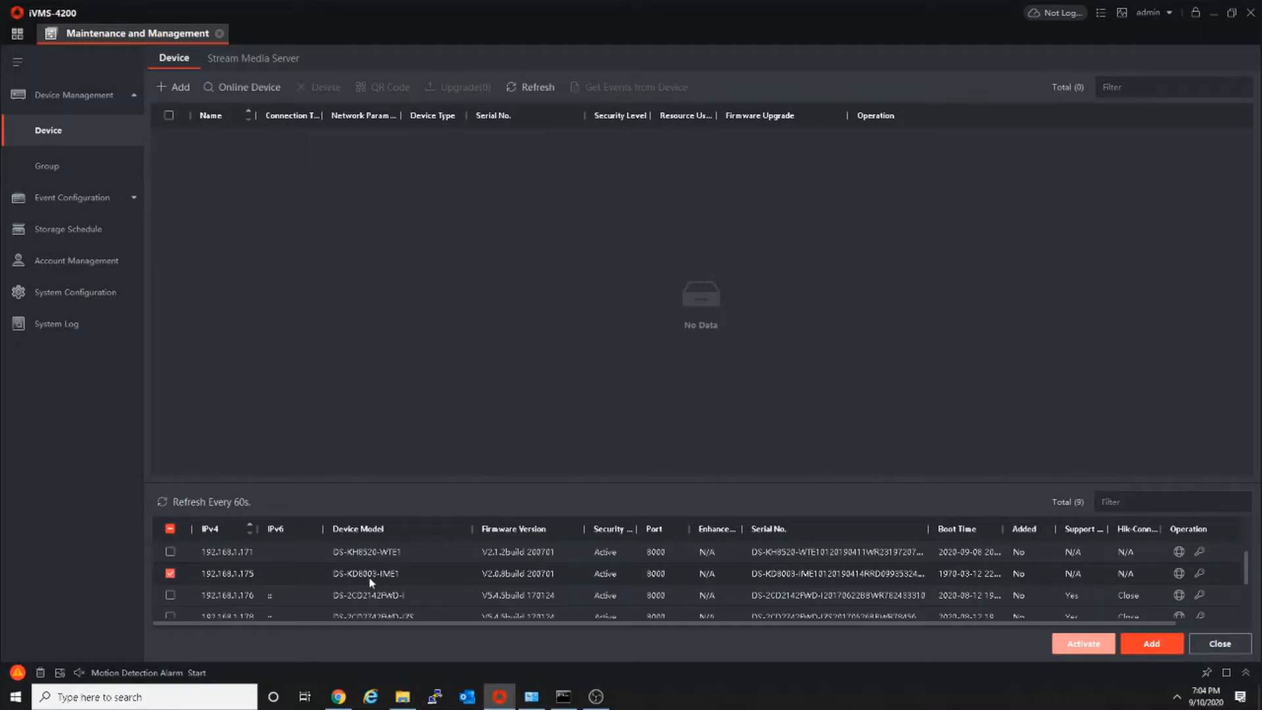
mouse_move(403, 581)
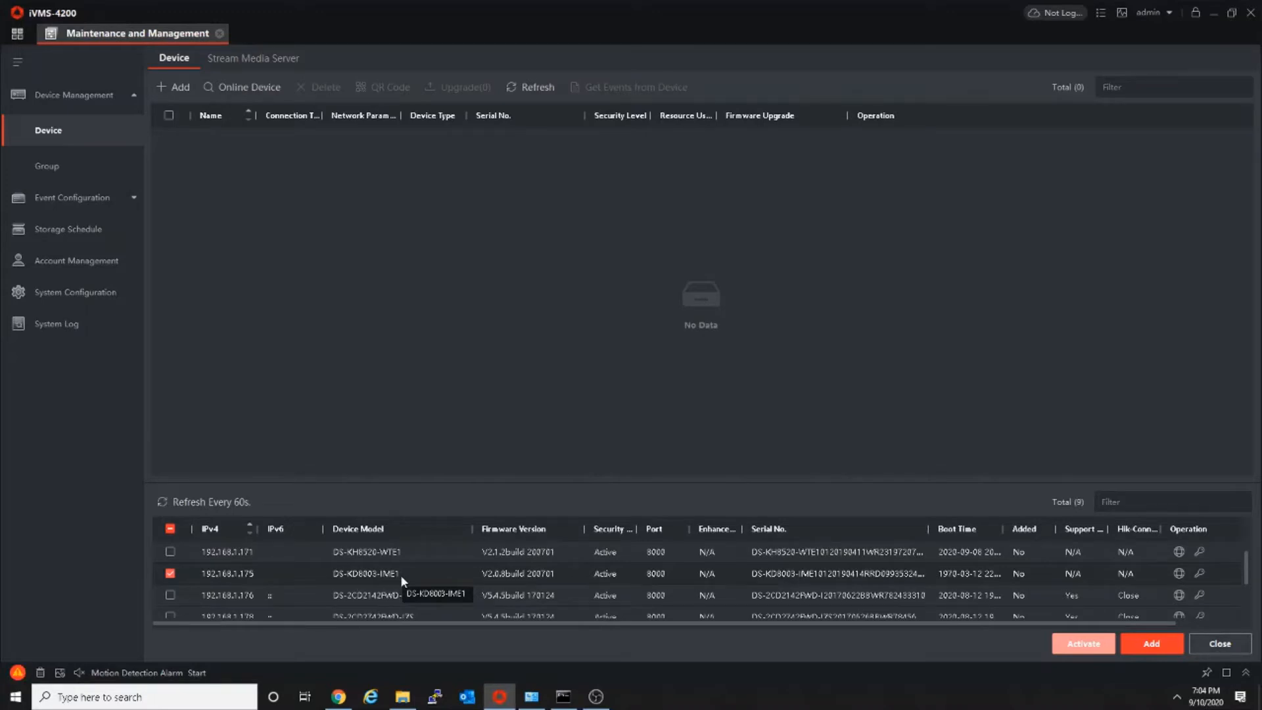
click(1152, 643)
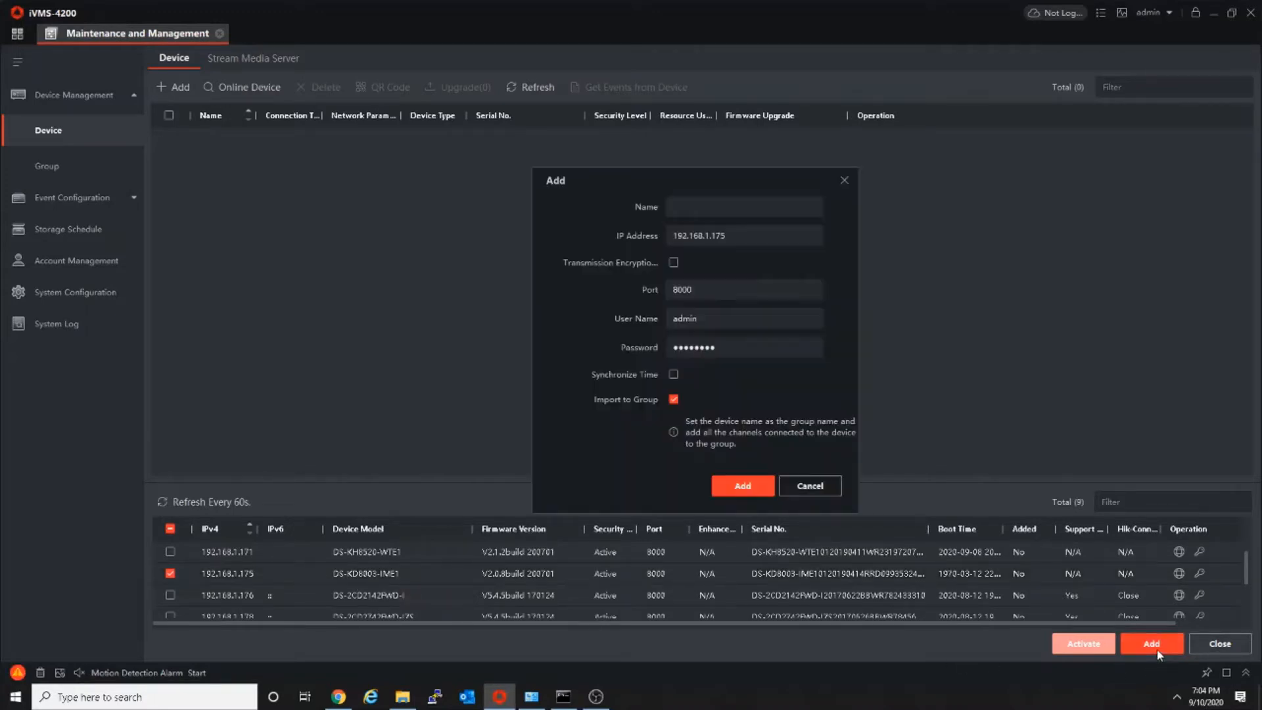
Step: Name the device 'Outdoor Station' and enable Synchronize Time for it
click(744, 207)
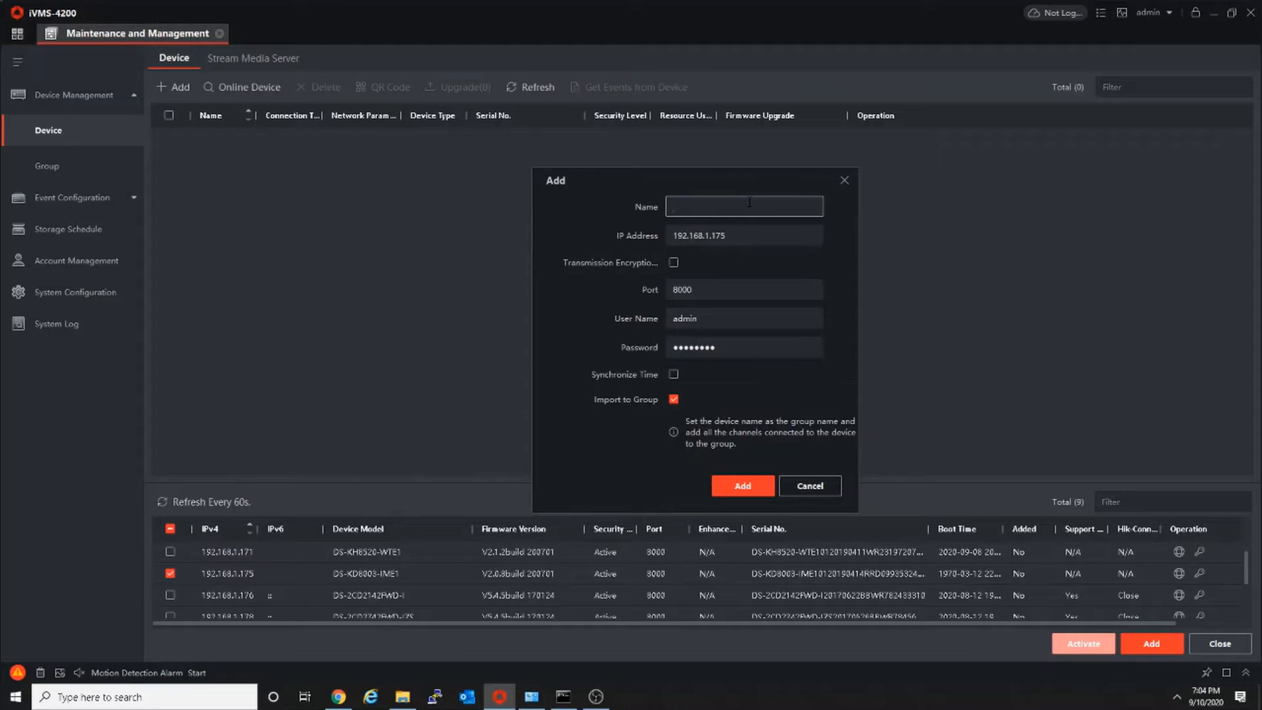
text(oo)
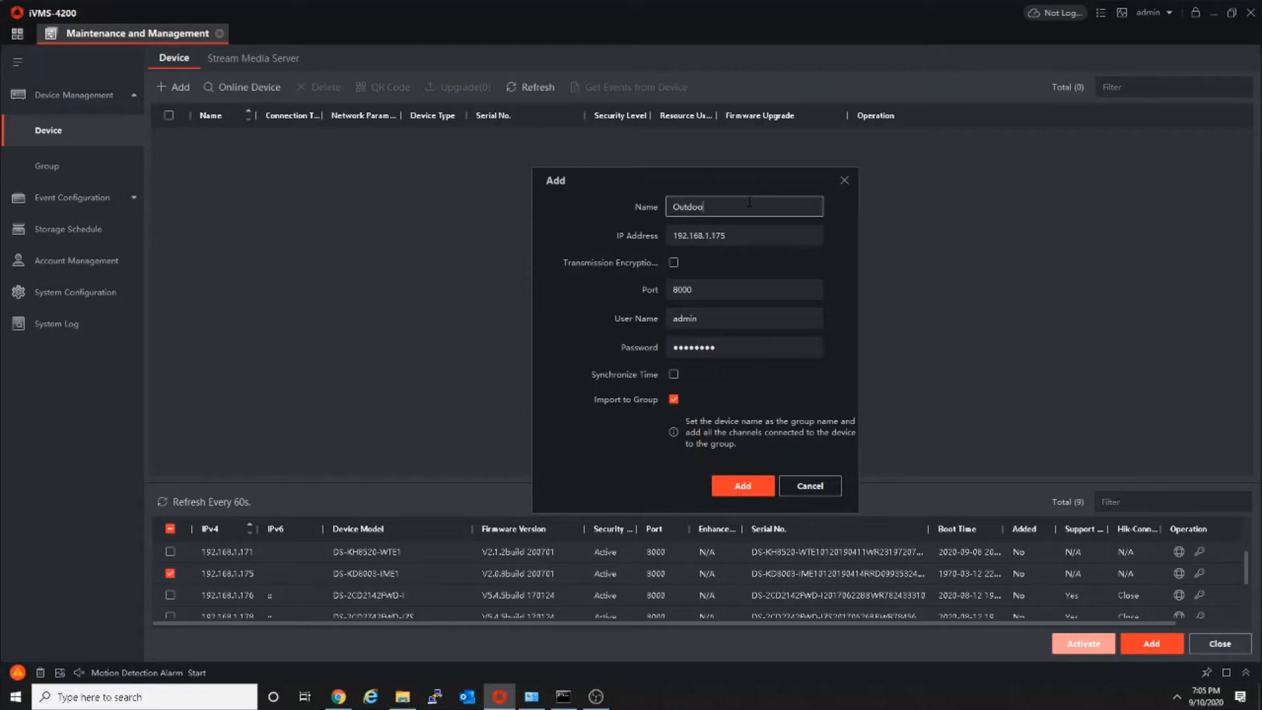
text(r)
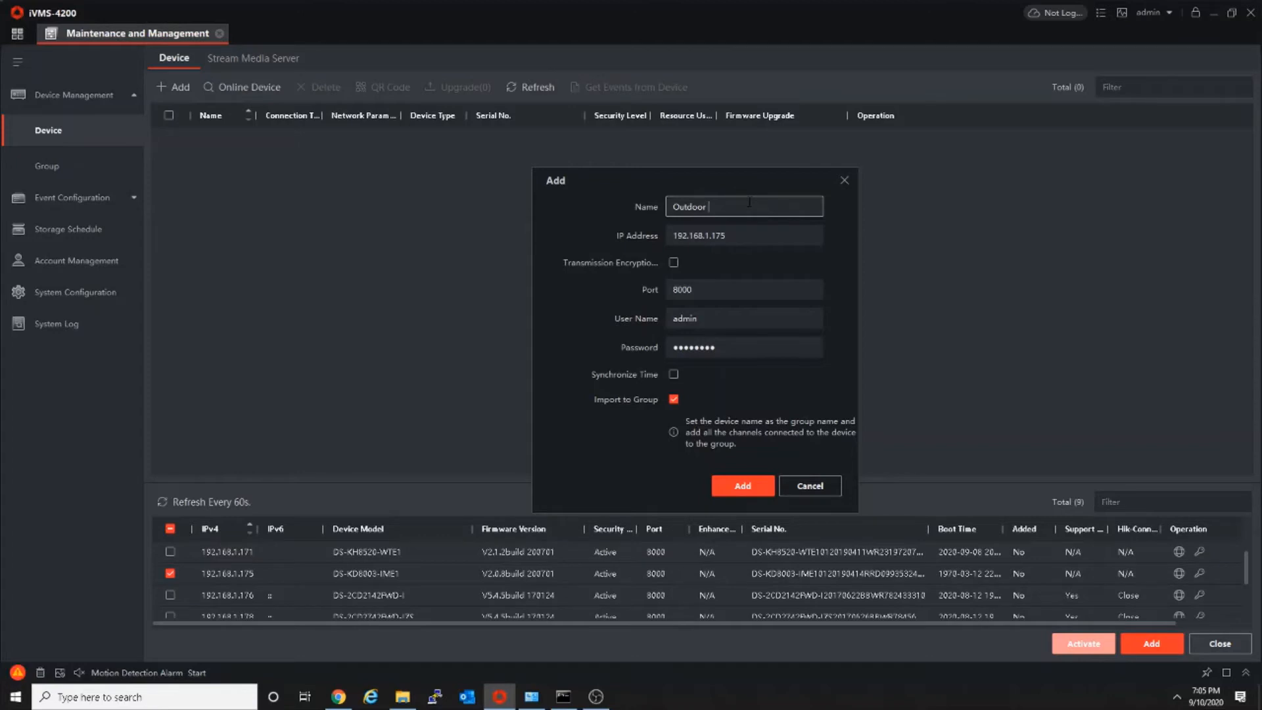
text(Sta)
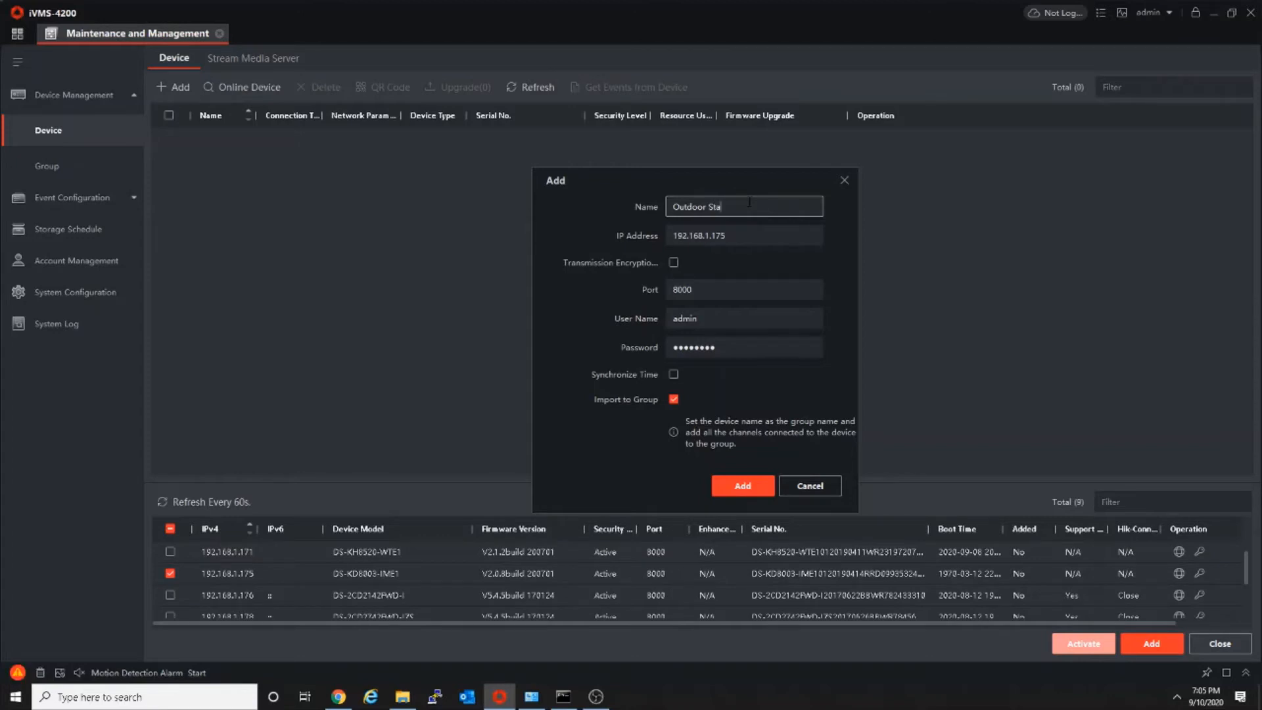
text(tion)
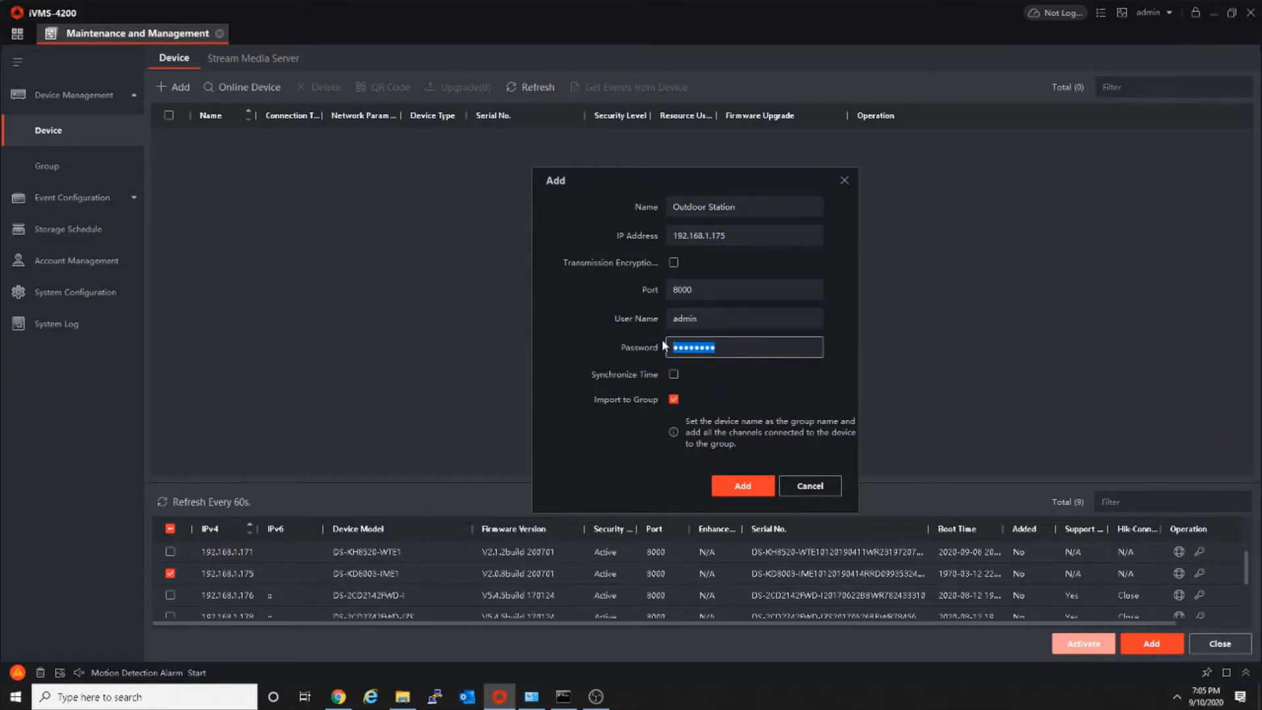
click(674, 375)
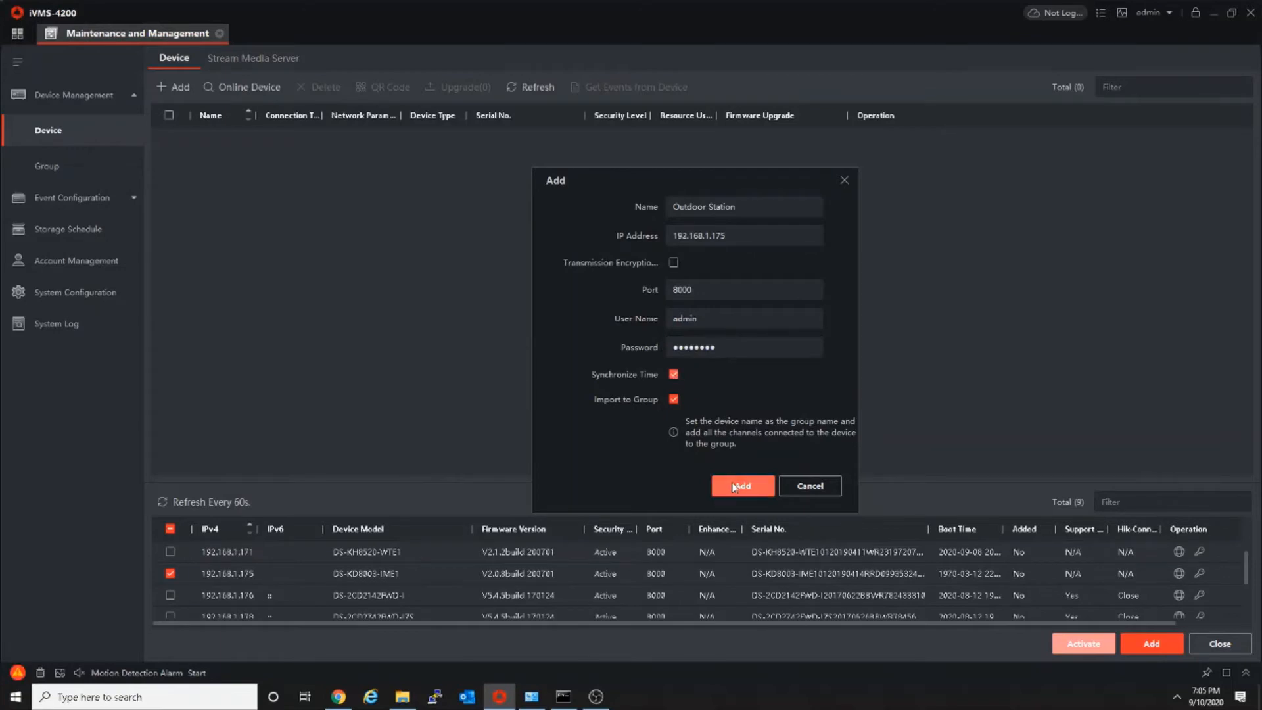
Step: Confirm adding Outdoor Station and launch its Remote Configuration from the device list
click(740, 485)
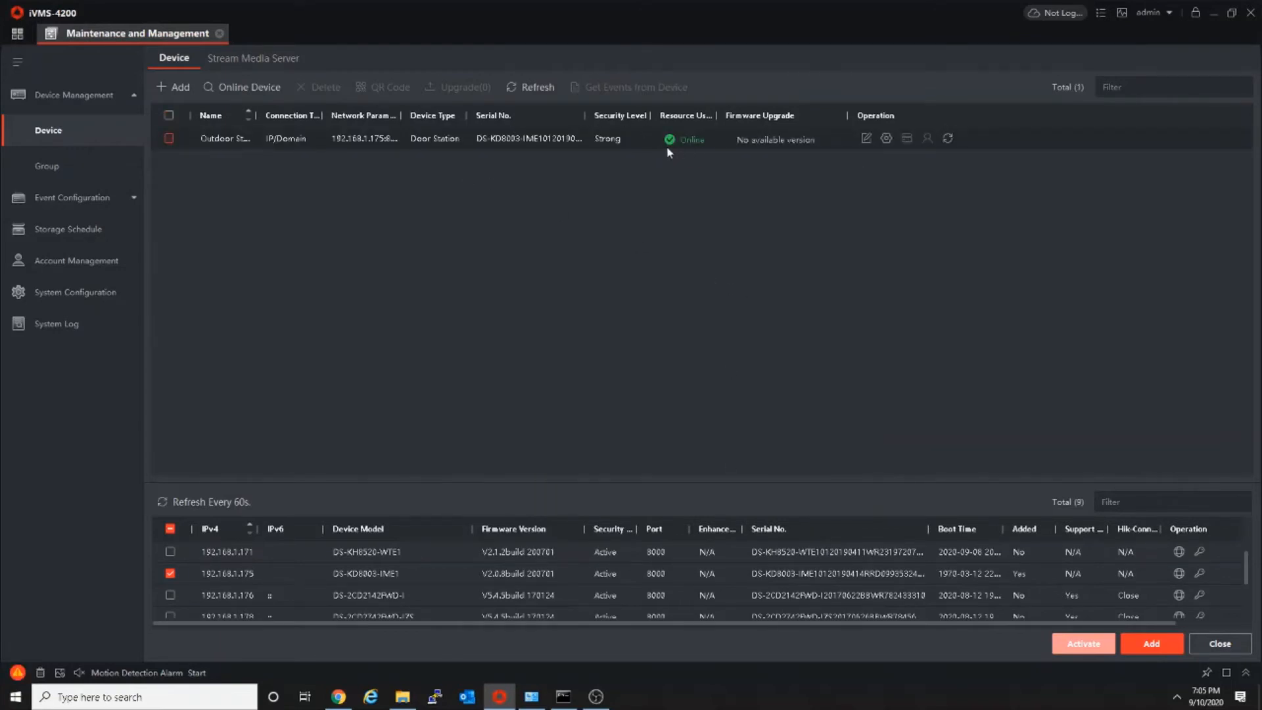
mouse_move(887, 156)
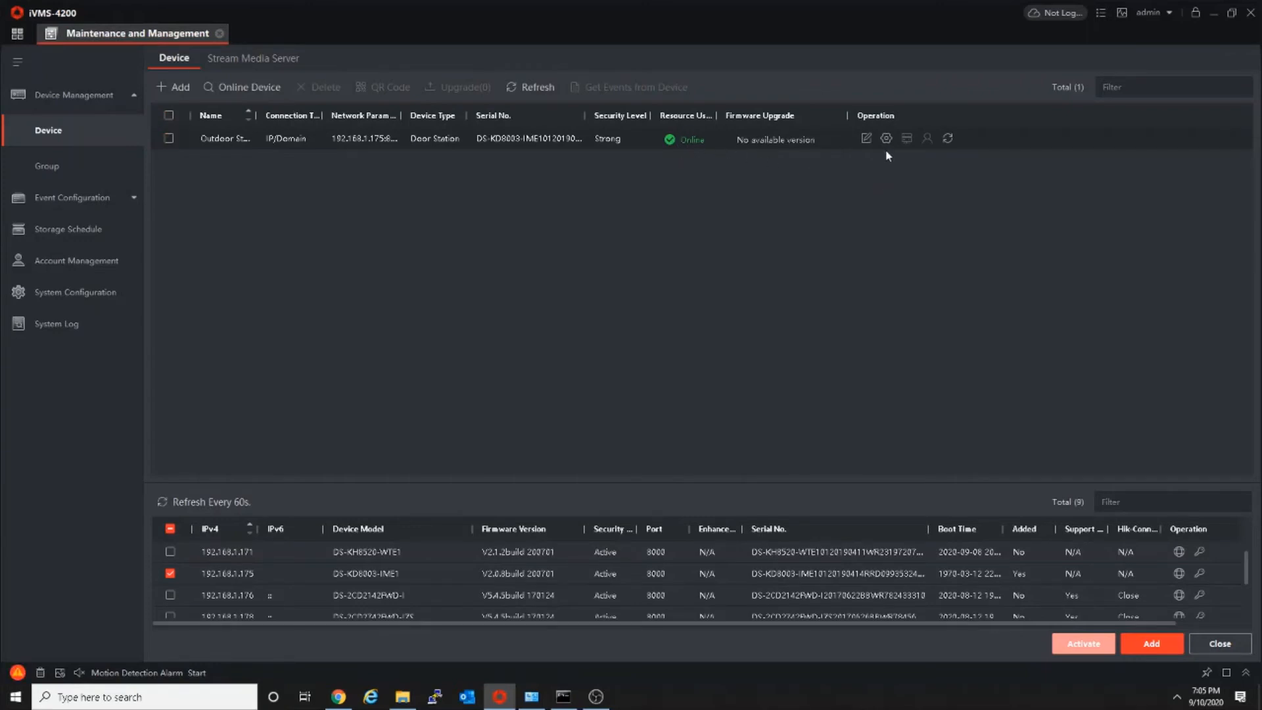
mouse_move(885, 138)
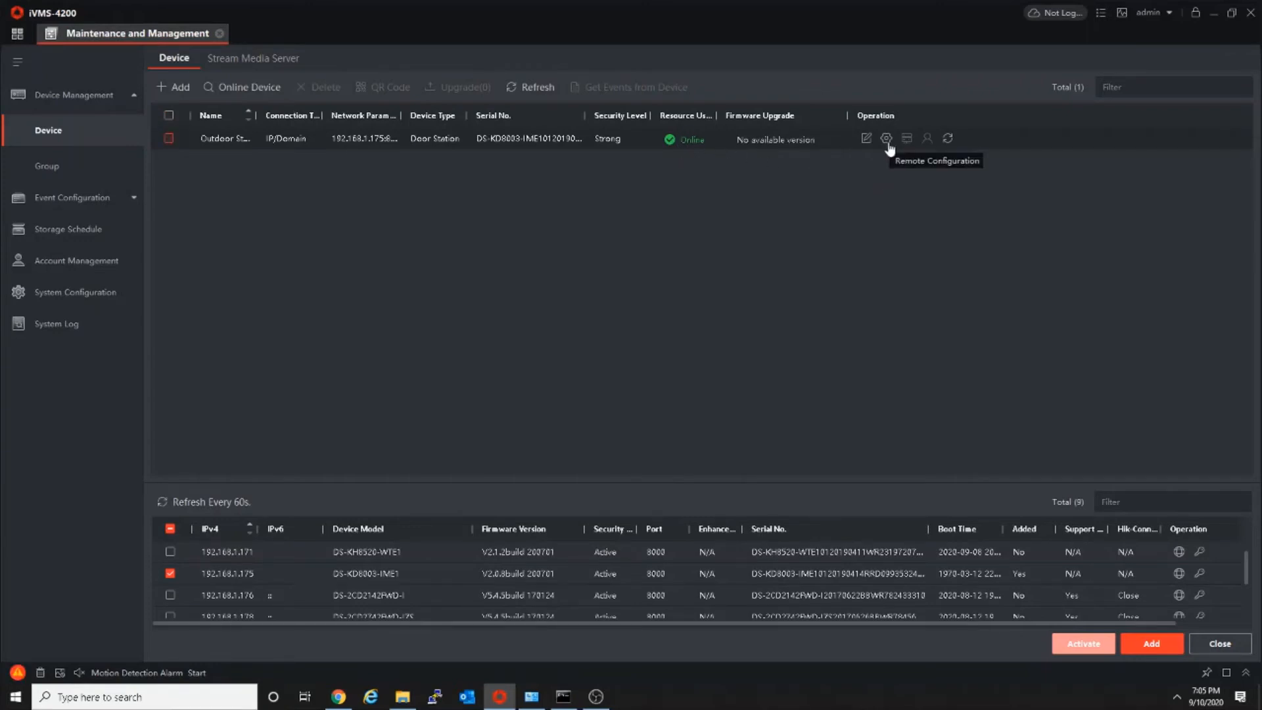
click(885, 138)
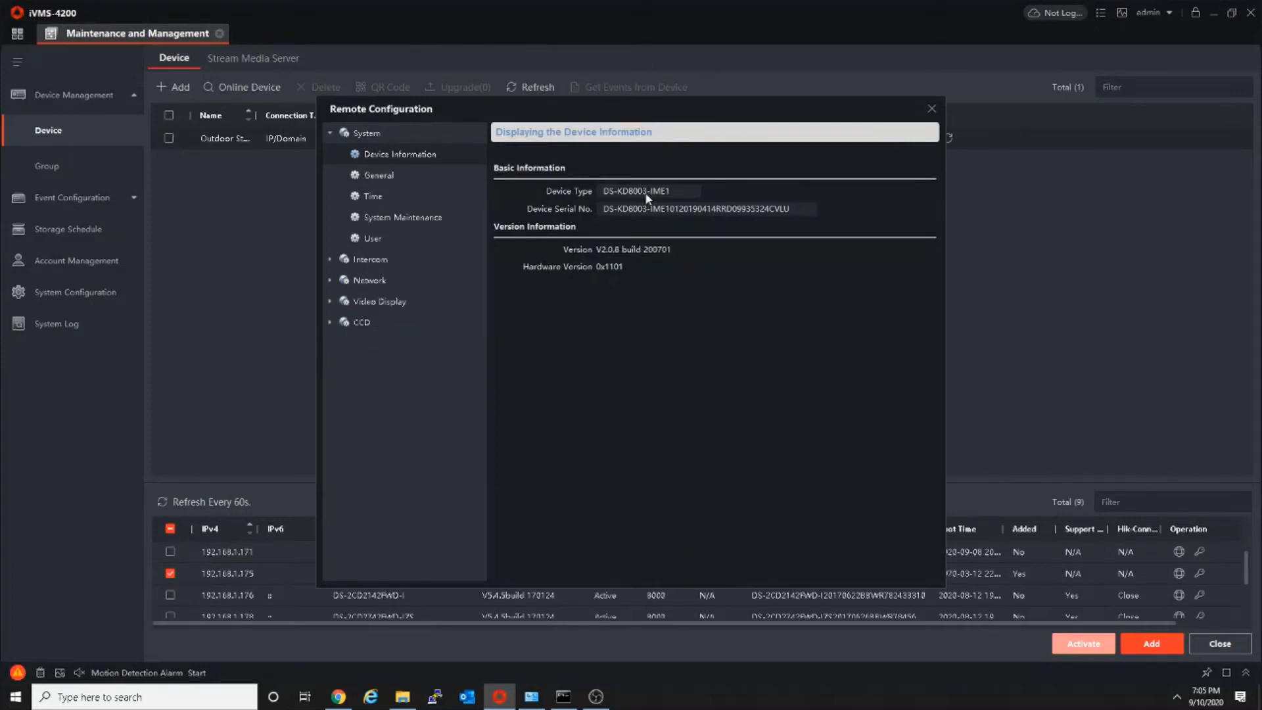
Step: Show the Access and Elevator Control parameters under Intercom
click(369, 259)
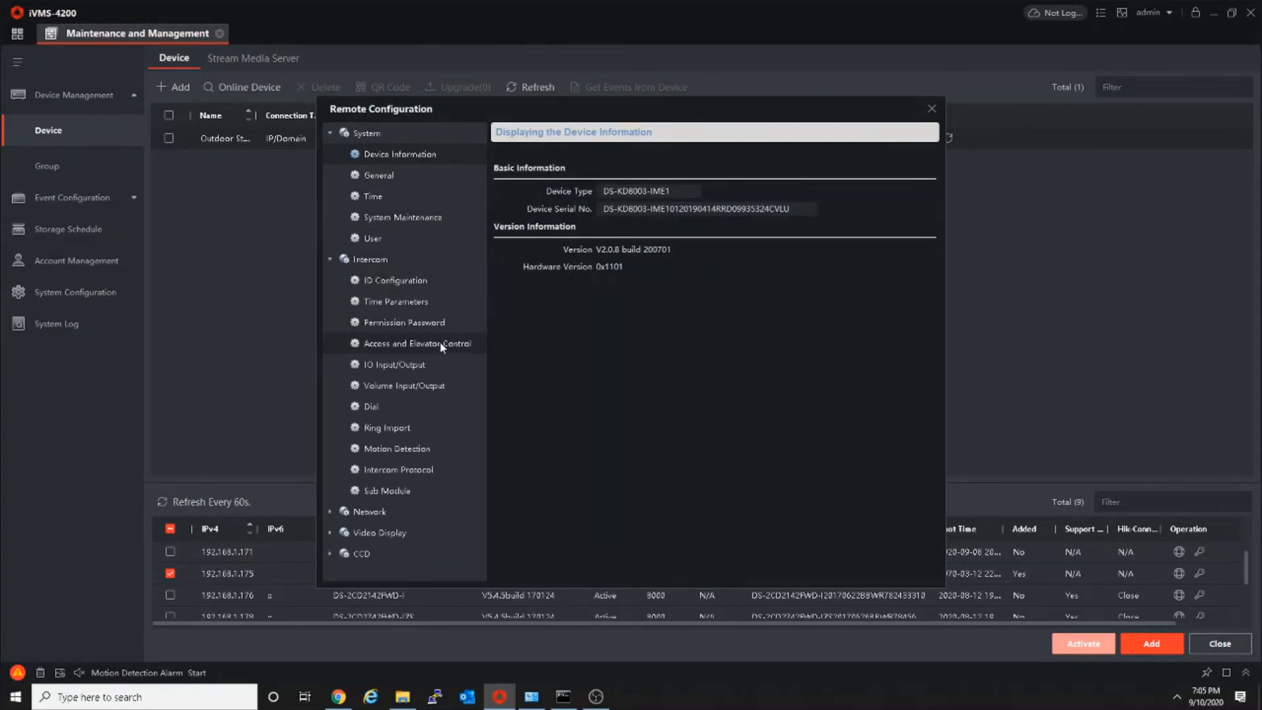
mouse_move(399, 352)
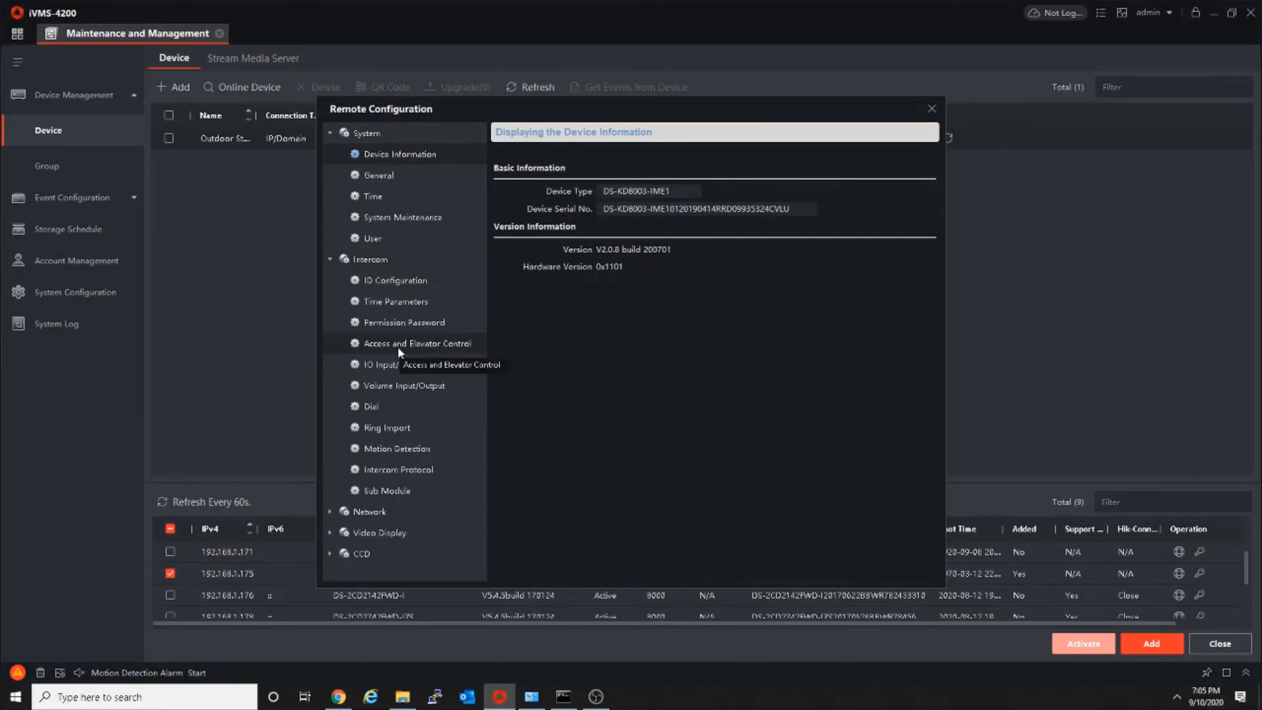
click(417, 343)
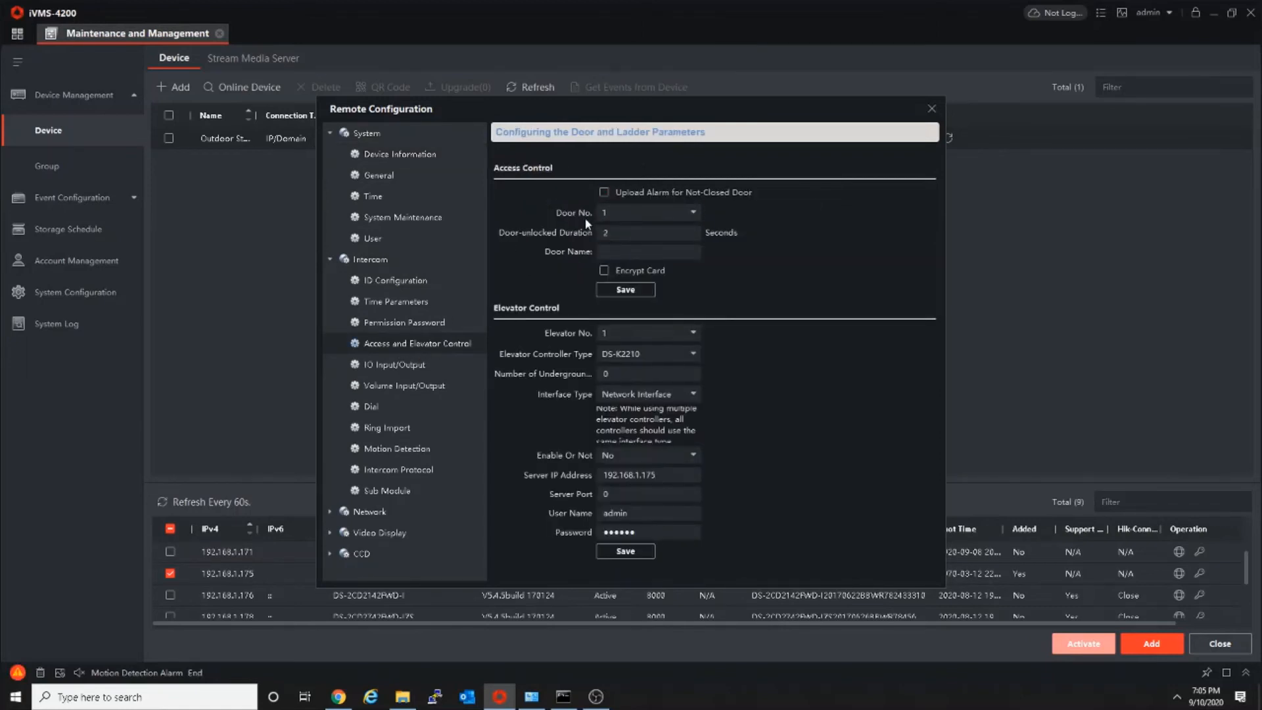
Step: Set door 1's door-unlocked duration to 2 seconds and save it to the station
click(648, 233)
text(15)
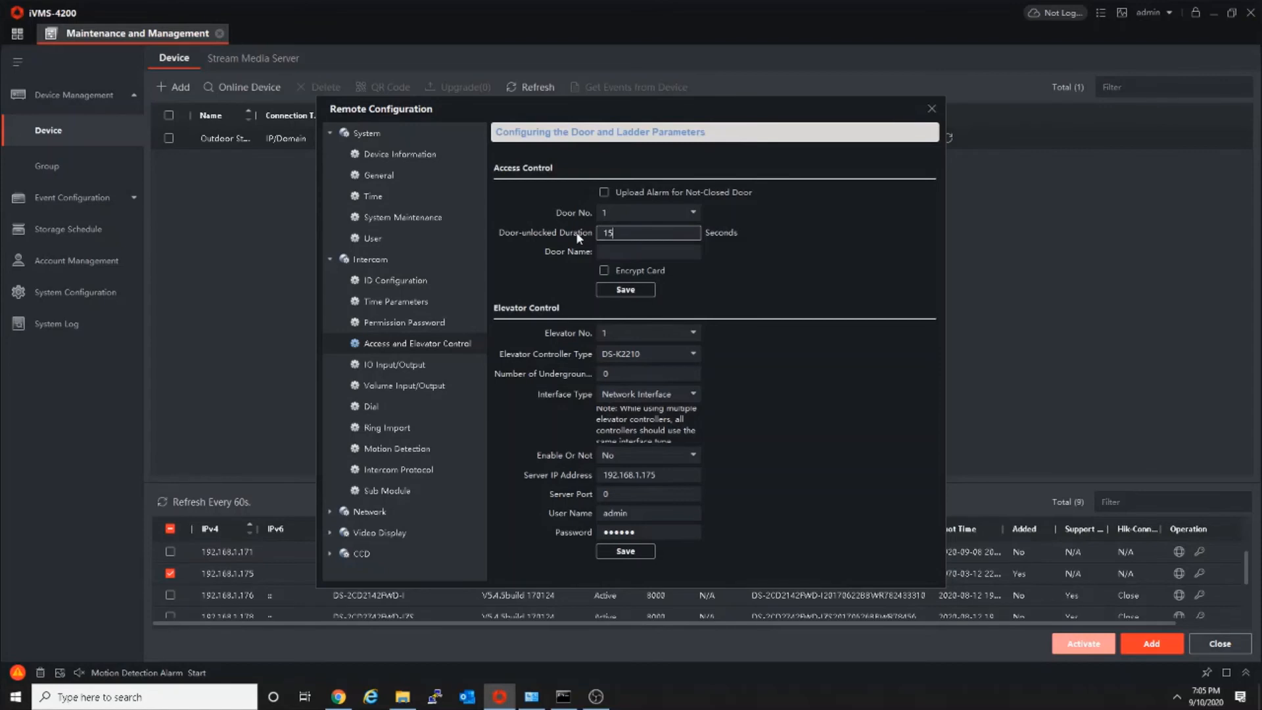
text(2)
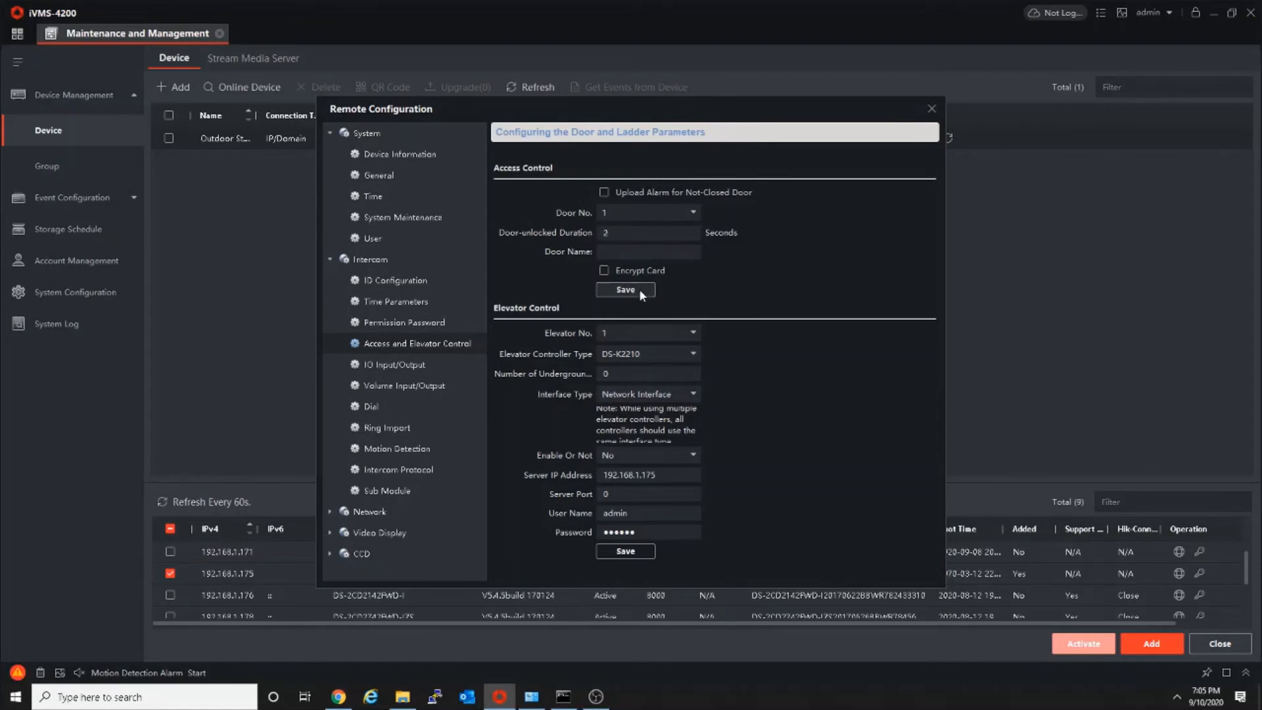
click(624, 289)
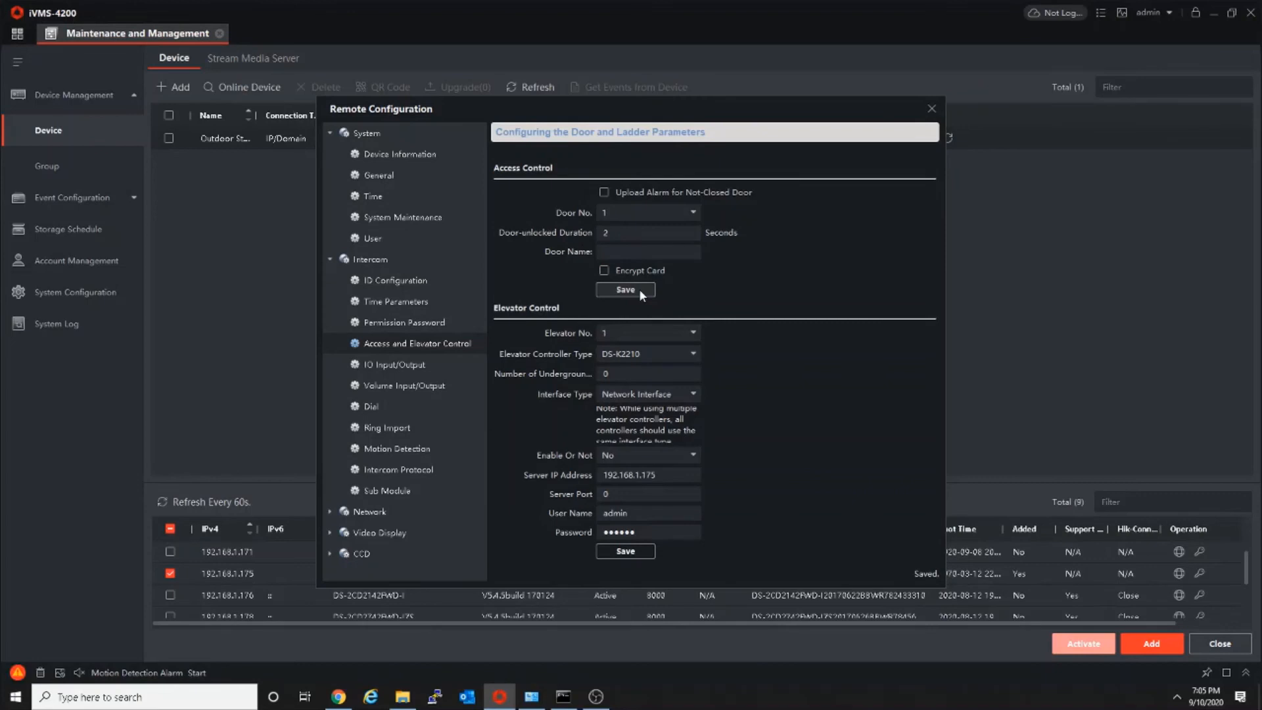
click(626, 289)
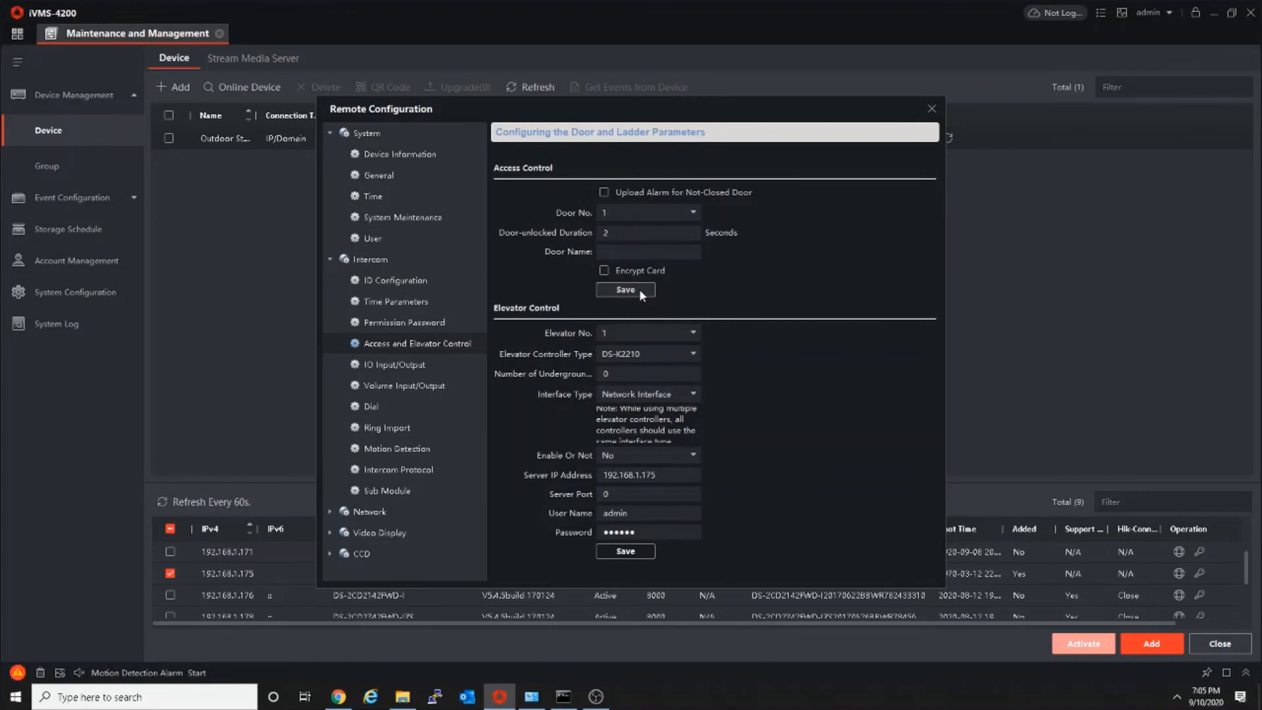